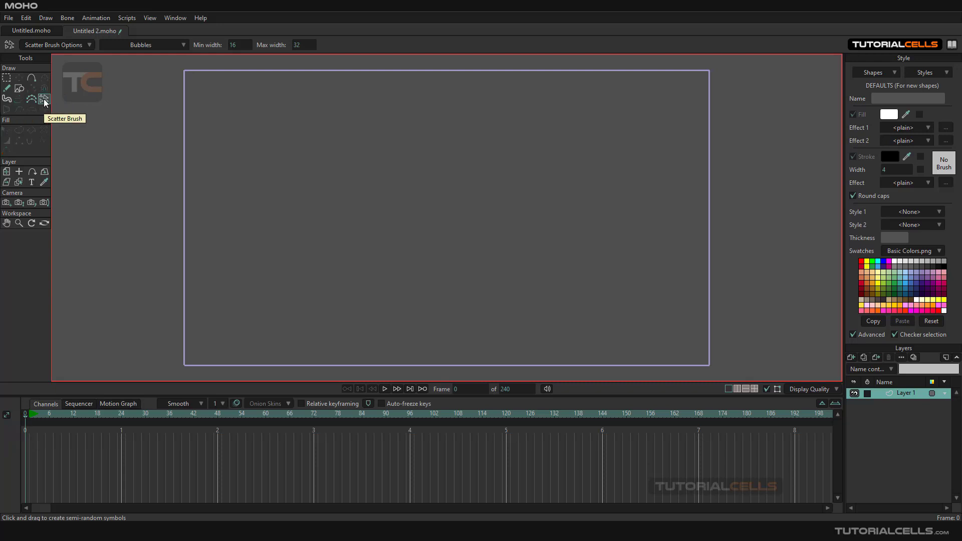
mouse_move(23, 60)
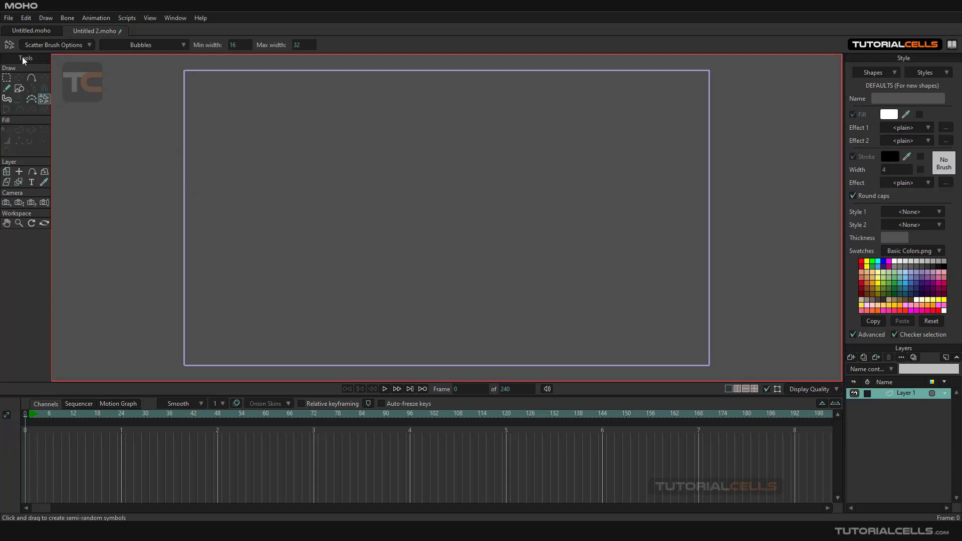
mouse_move(63, 50)
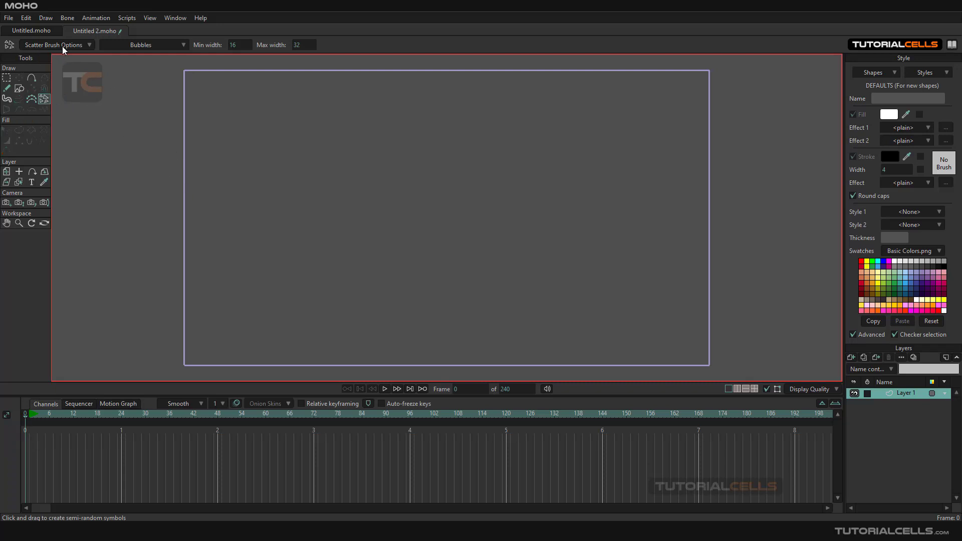
Bring up the Scatter Brush options showing angle jitter, spacing and colour jitter
click(56, 45)
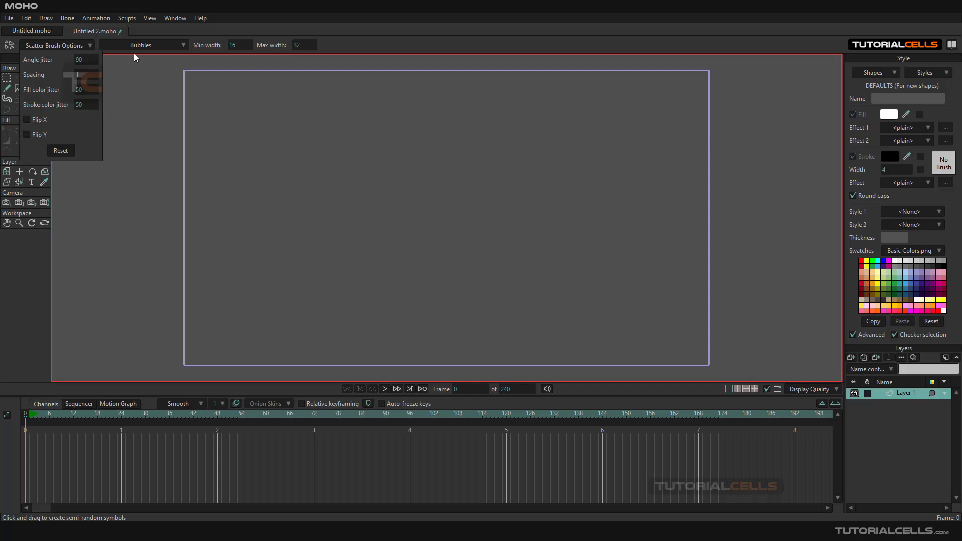
mouse_move(159, 48)
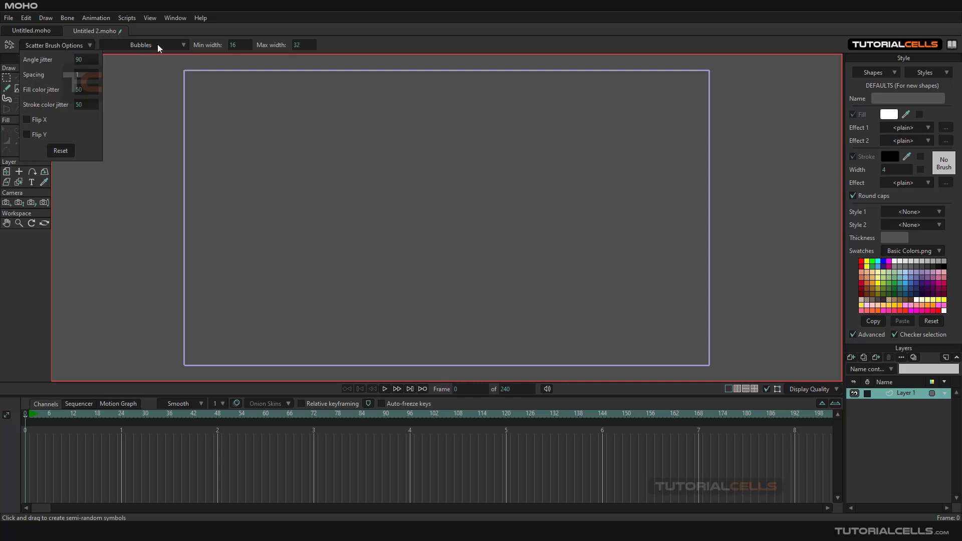
mouse_move(224, 108)
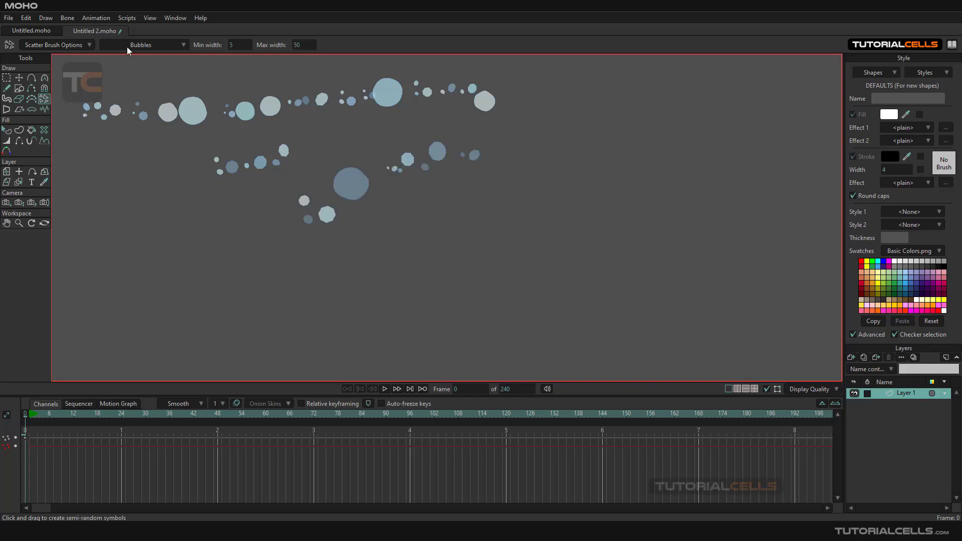
Reset the Scatter Brush to its default settings after painting the bubble trails
click(9, 44)
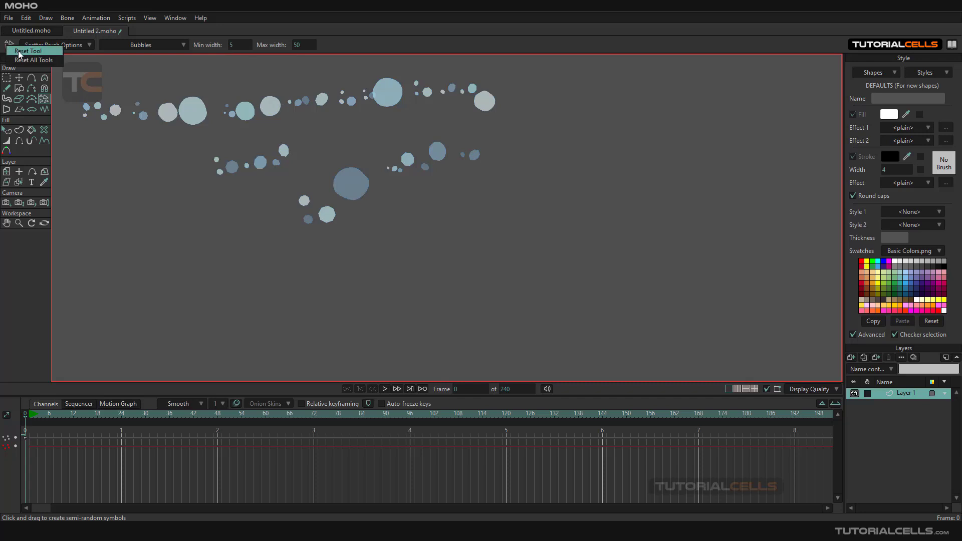
click(27, 52)
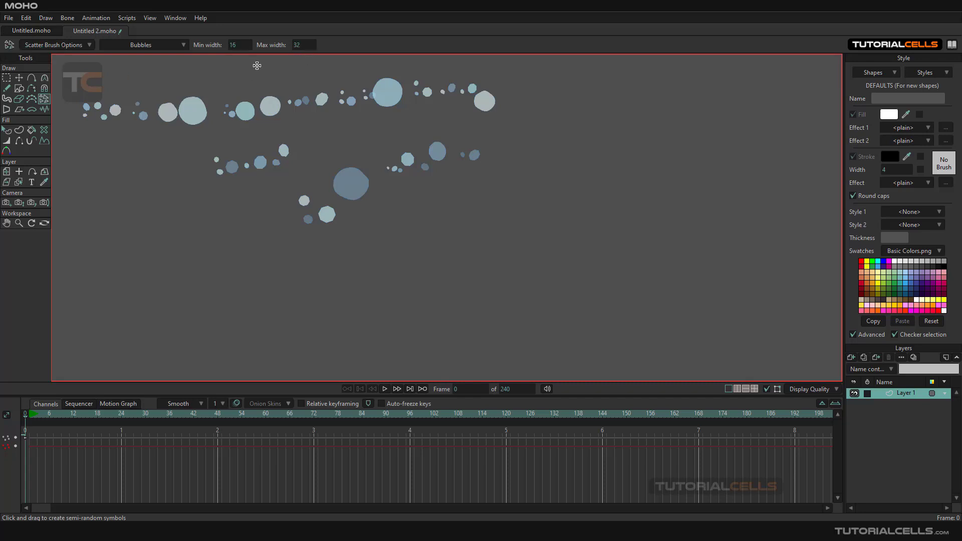
click(145, 45)
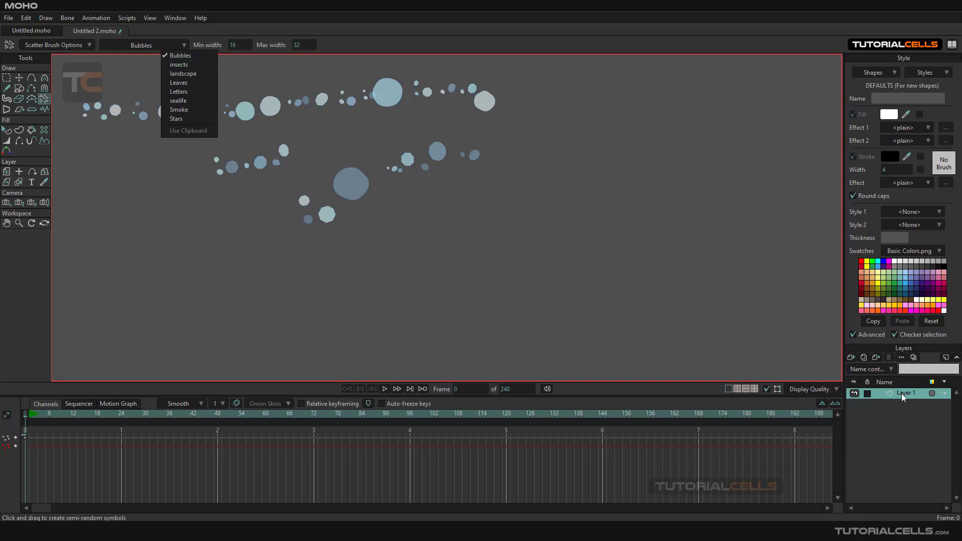
mouse_move(189, 64)
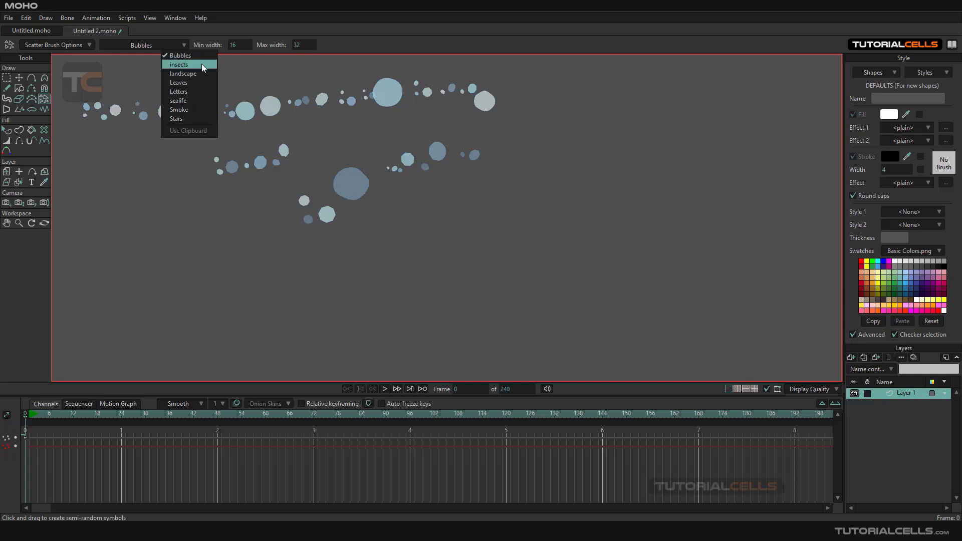
Scatter a row of insects, then switch the symbol set to landscape
click(178, 64)
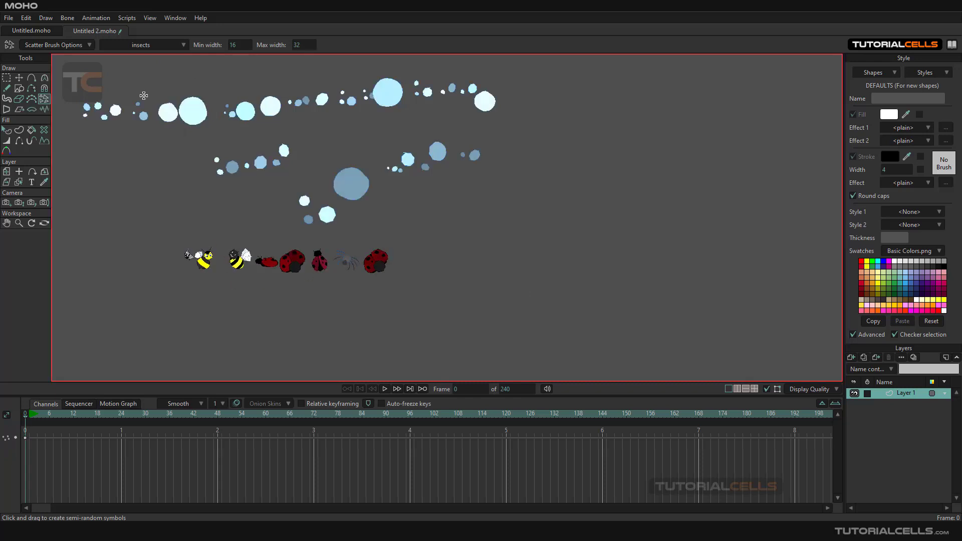
click(148, 44)
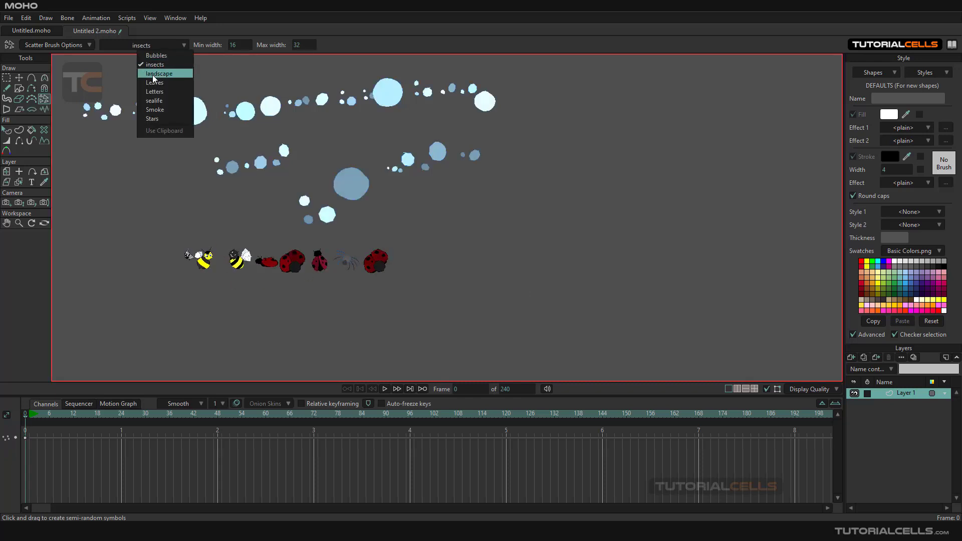
click(159, 73)
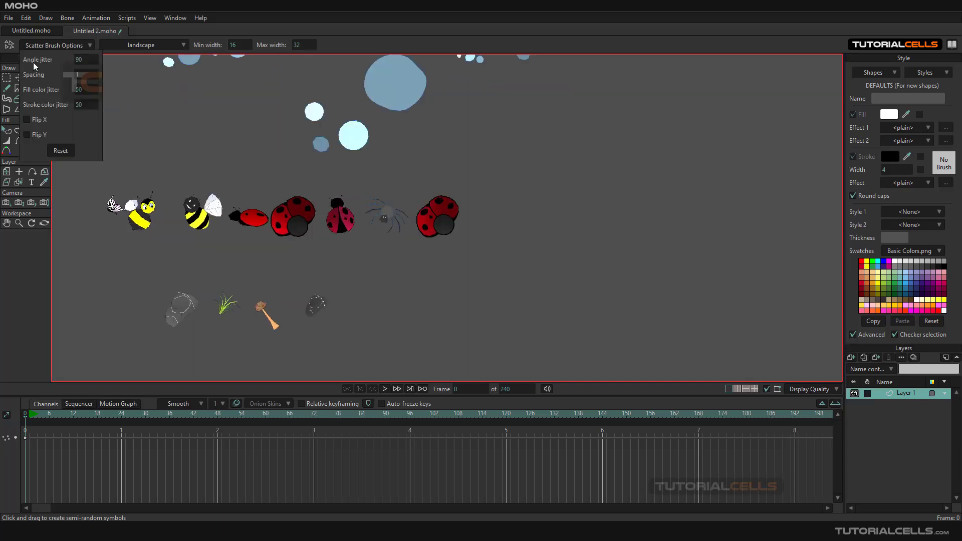
Scatter a row of rocks, grass, mushrooms and bushes along the lower canvas
click(85, 59)
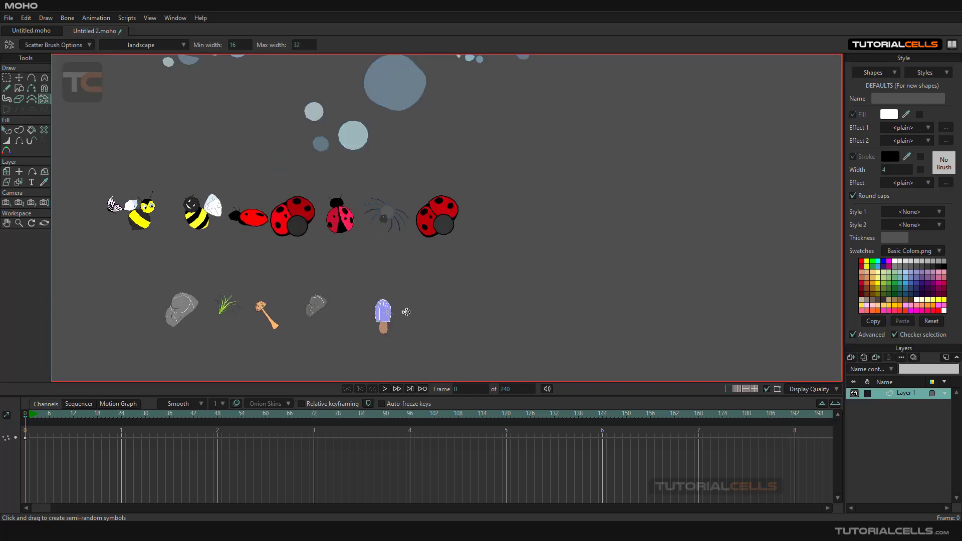
drag(405, 313, 570, 312)
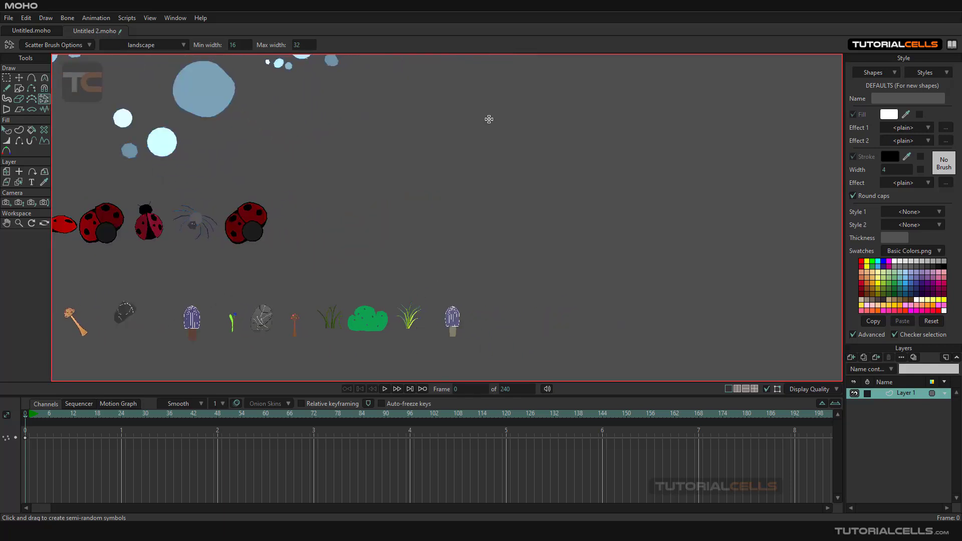
click(54, 45)
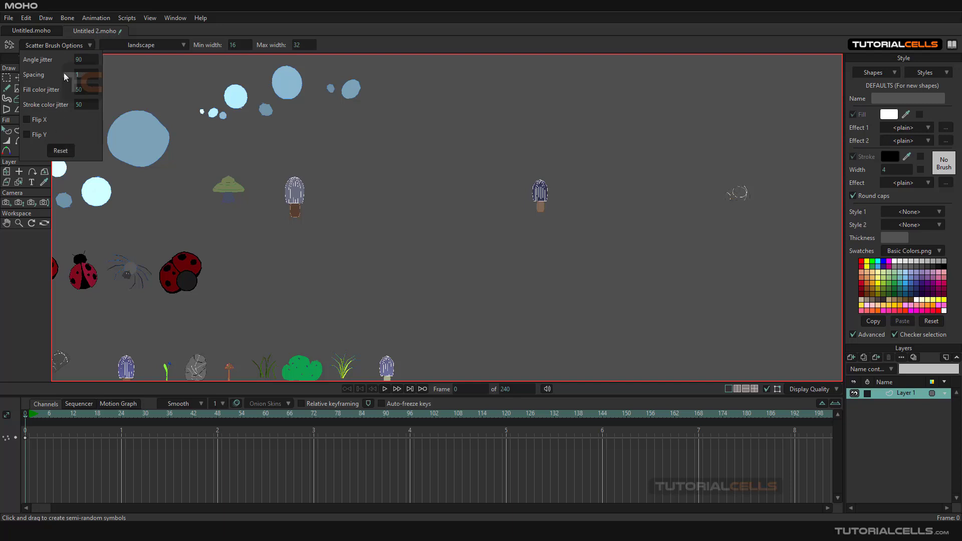
Scatter more bushes, rocks and mushrooms across the upper canvas among the bubbles
click(86, 59)
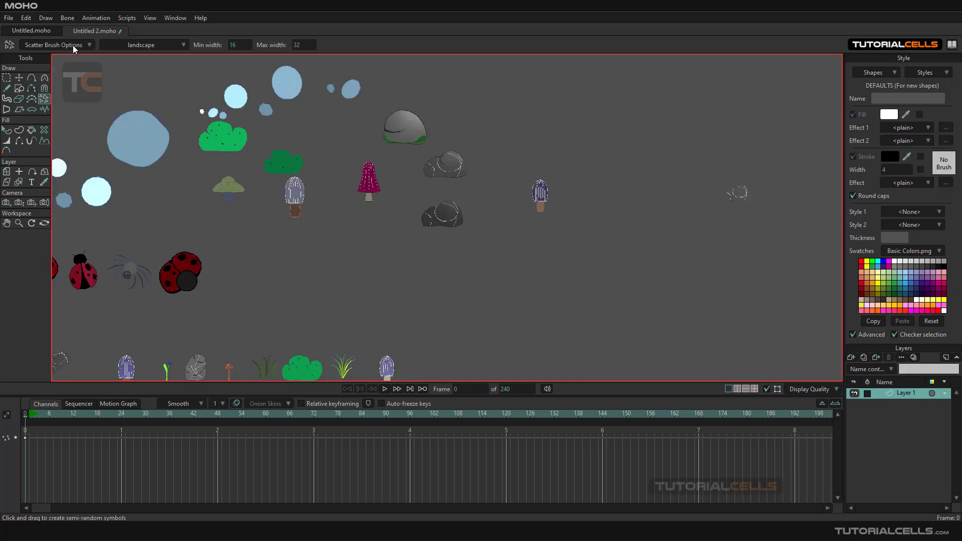
click(54, 45)
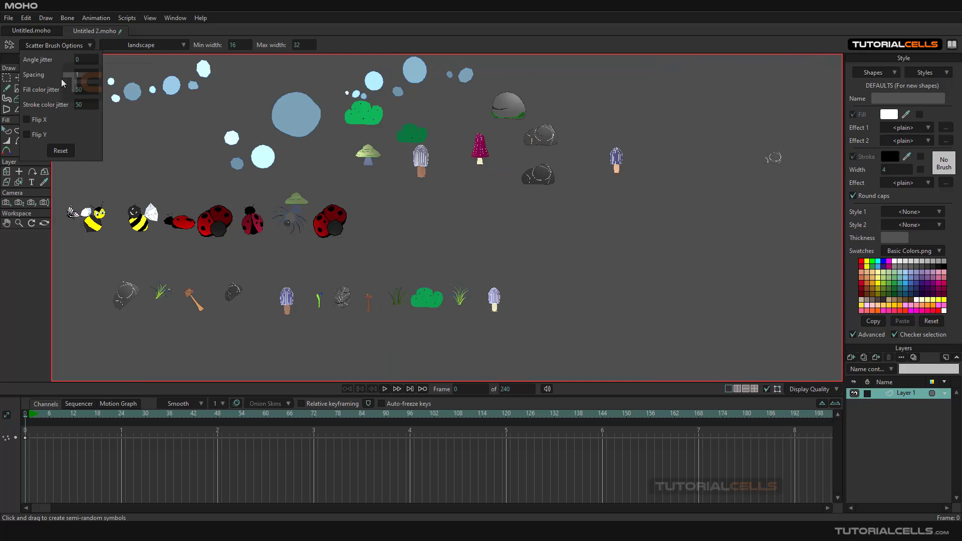
mouse_move(62, 111)
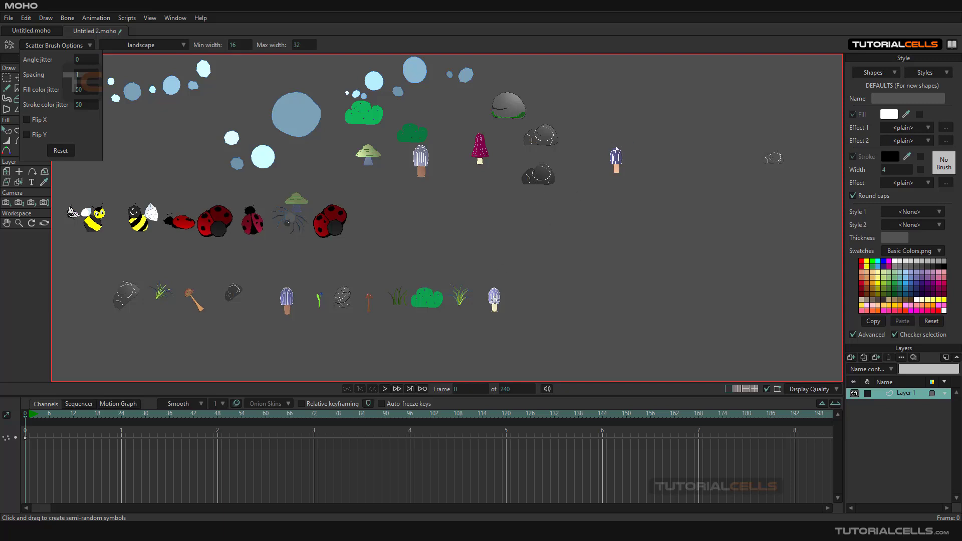
Scatter upright mushrooms with angle jitter 0, then enable Flip X for the brush
click(28, 119)
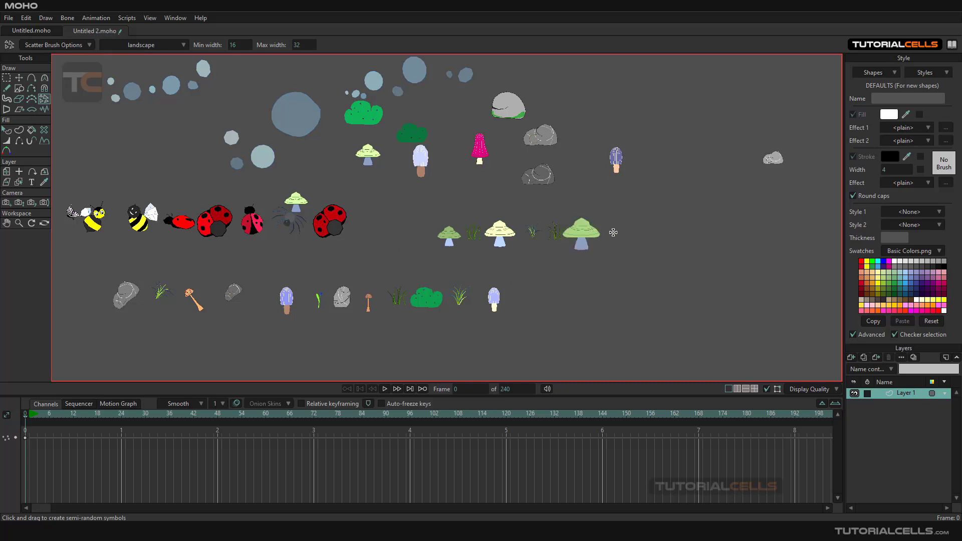
click(56, 44)
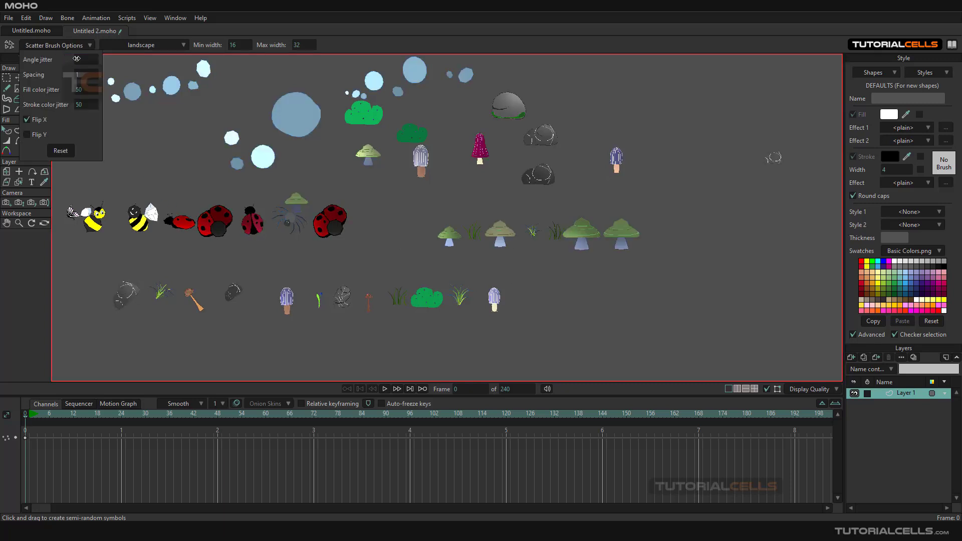
click(60, 150)
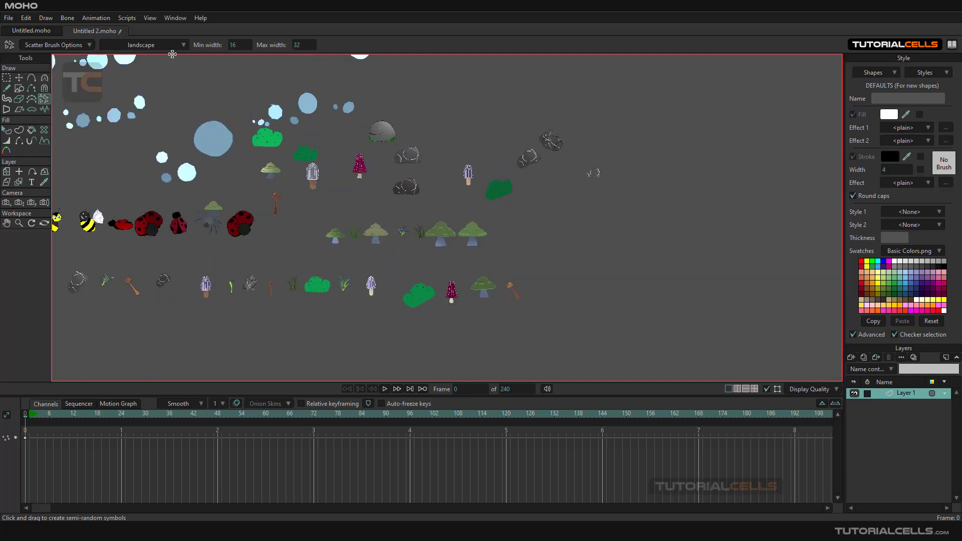
Scatter a curving trail of green and orange leaves with the Leaves set
click(141, 44)
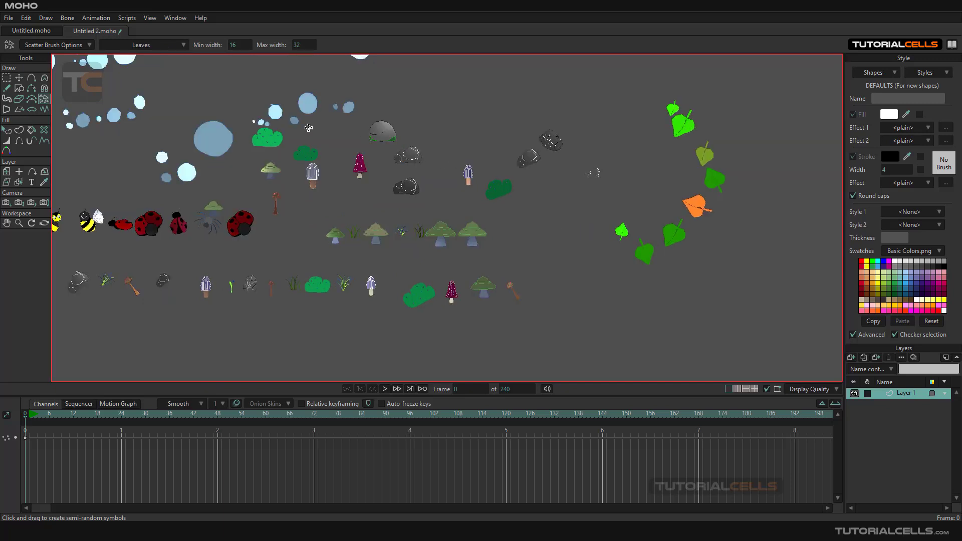
click(141, 44)
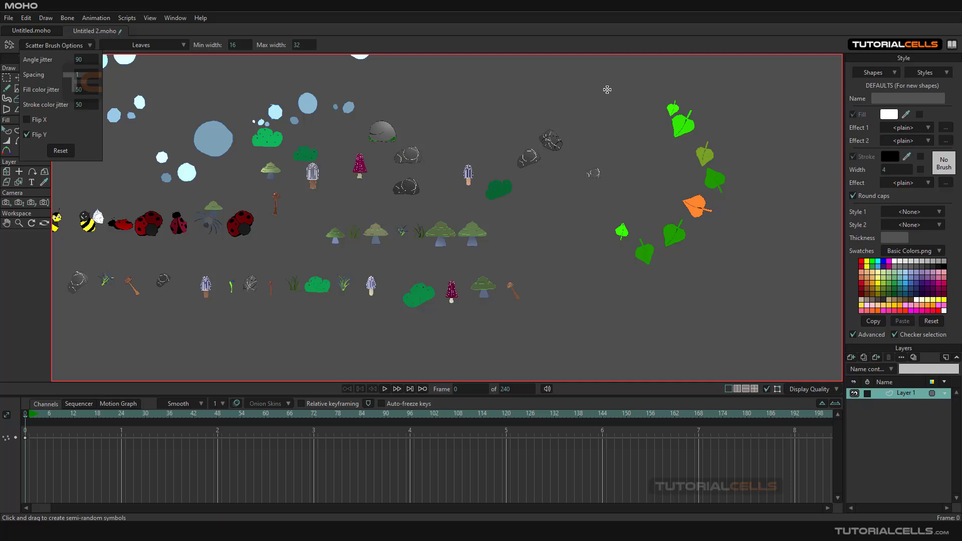
mouse_move(545, 92)
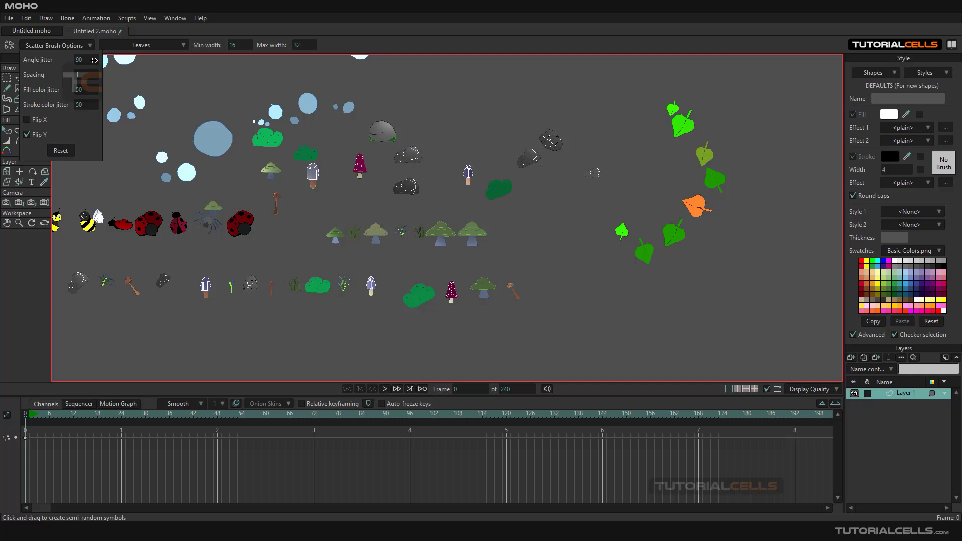
Keep angle jitter at 90 and switch off Flip Y for the leaves brush
drag(90, 59, 87, 59)
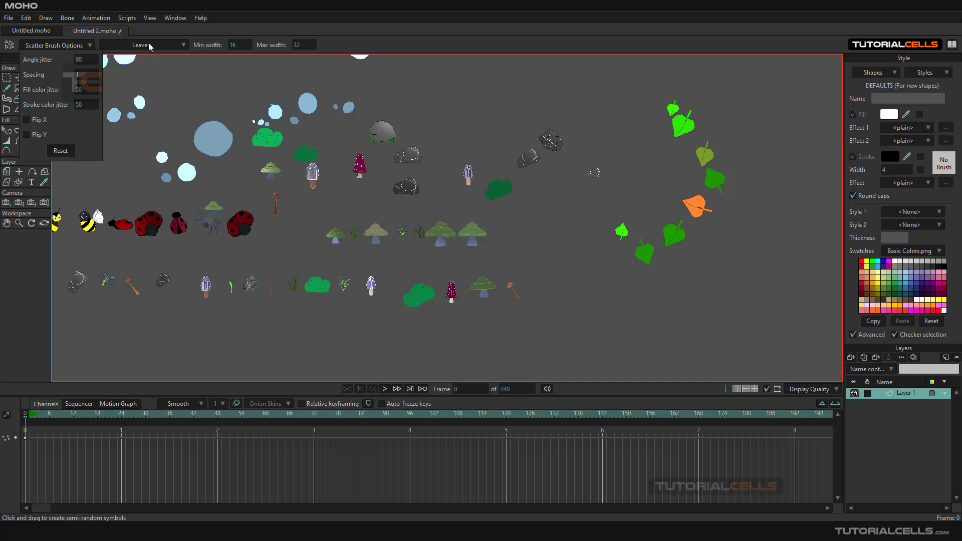
Scatter a curving trail of grey letters with the Letters set and check its jitter settings
click(150, 44)
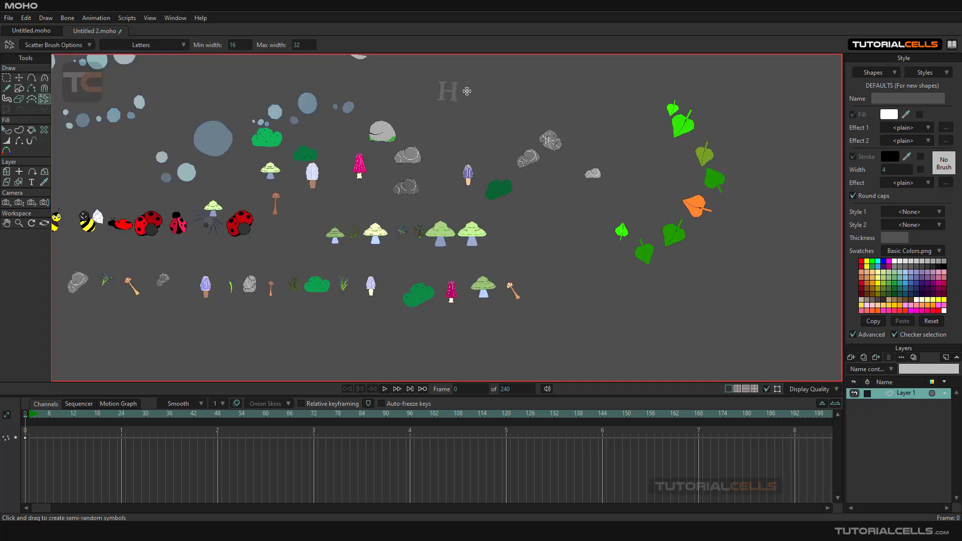
drag(448, 91, 577, 234)
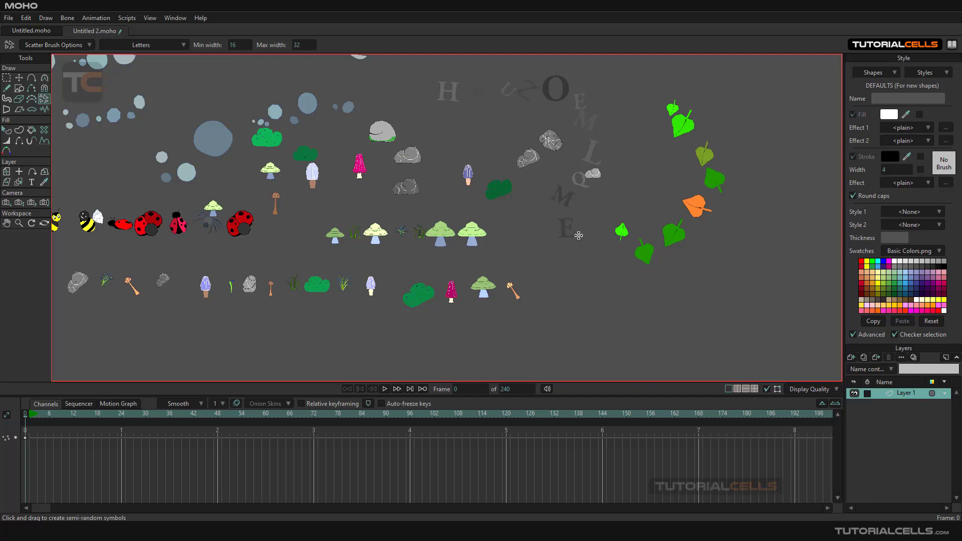
click(54, 44)
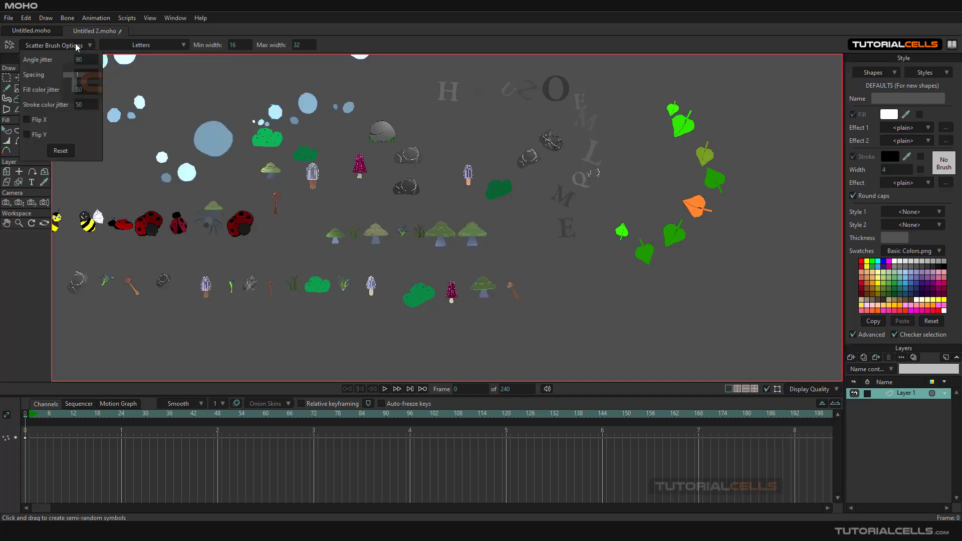
mouse_move(37, 98)
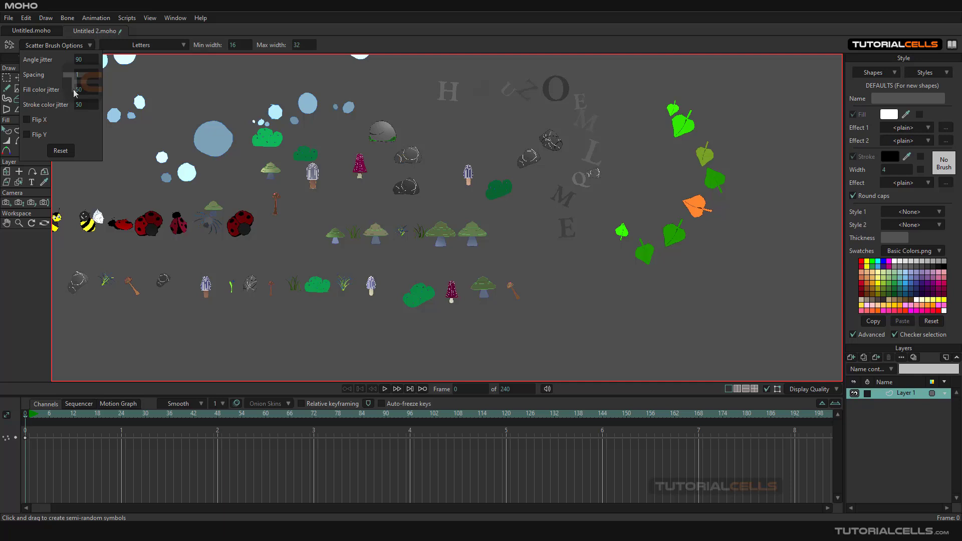
click(156, 44)
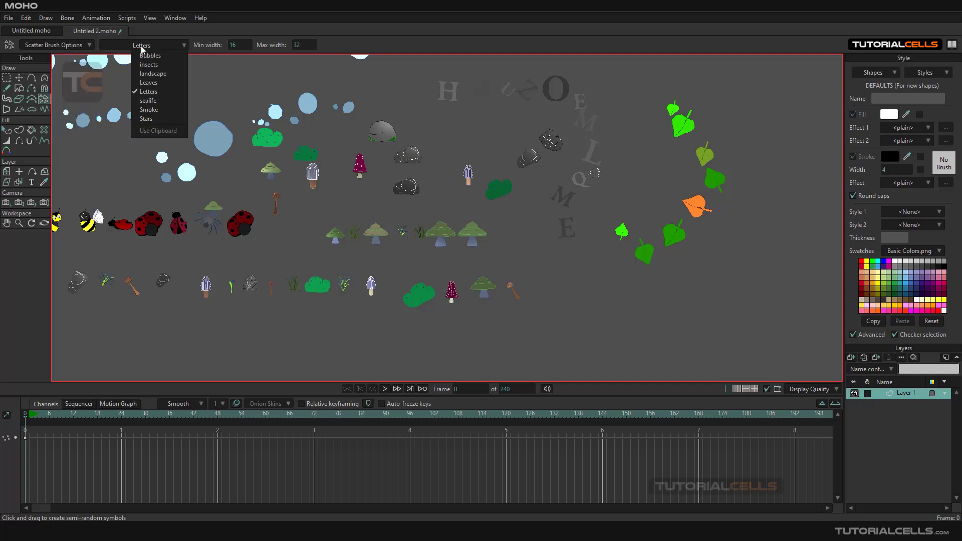
Scatter sea creatures and smoke puffs, then switch the symbol set to Stars
click(148, 100)
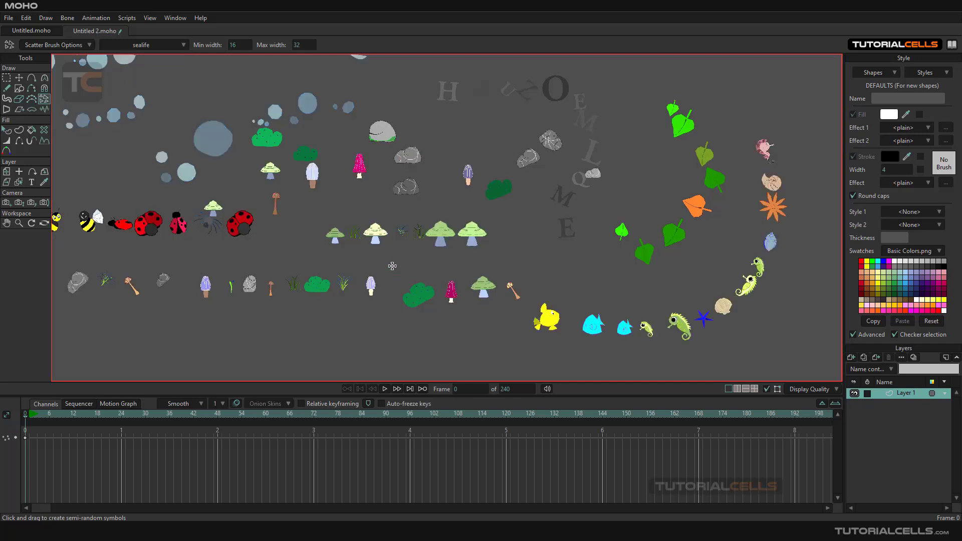
click(162, 44)
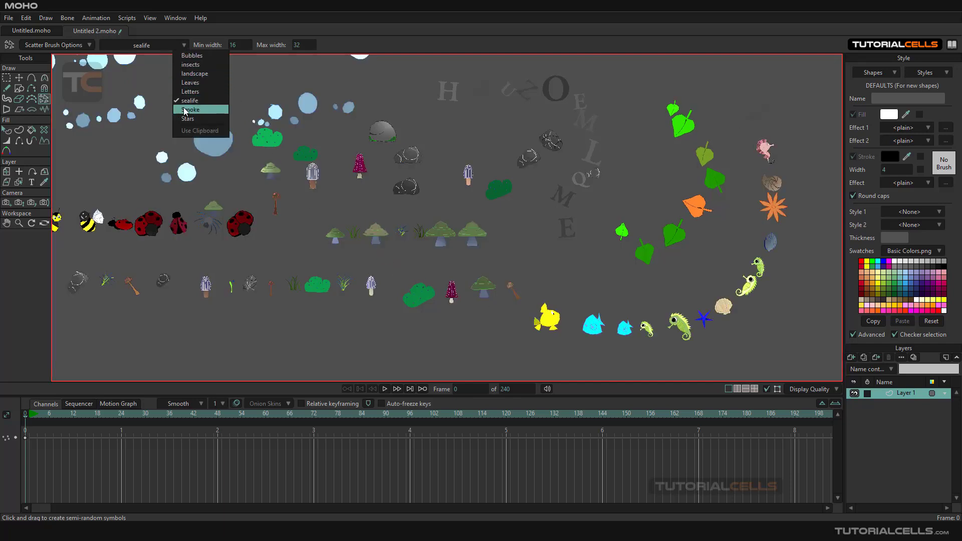
click(191, 109)
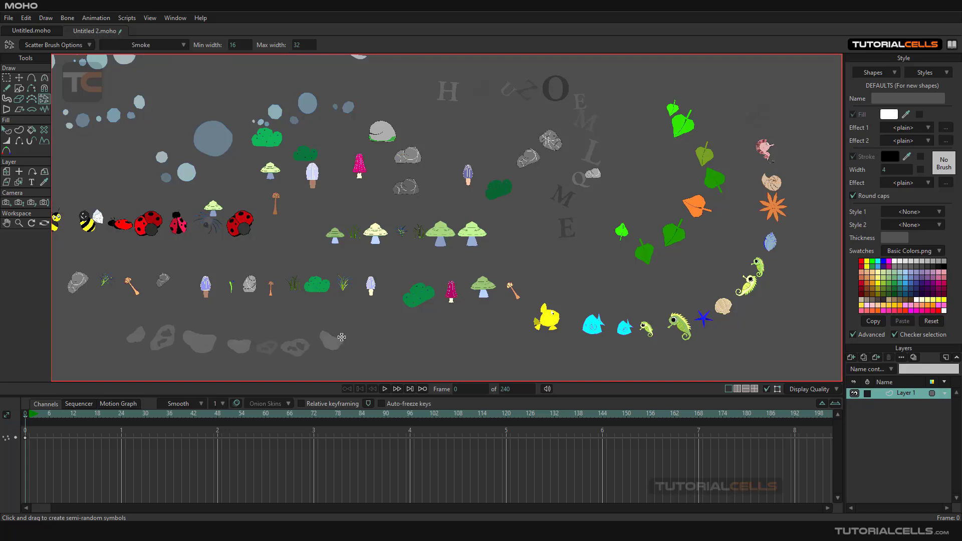
click(143, 45)
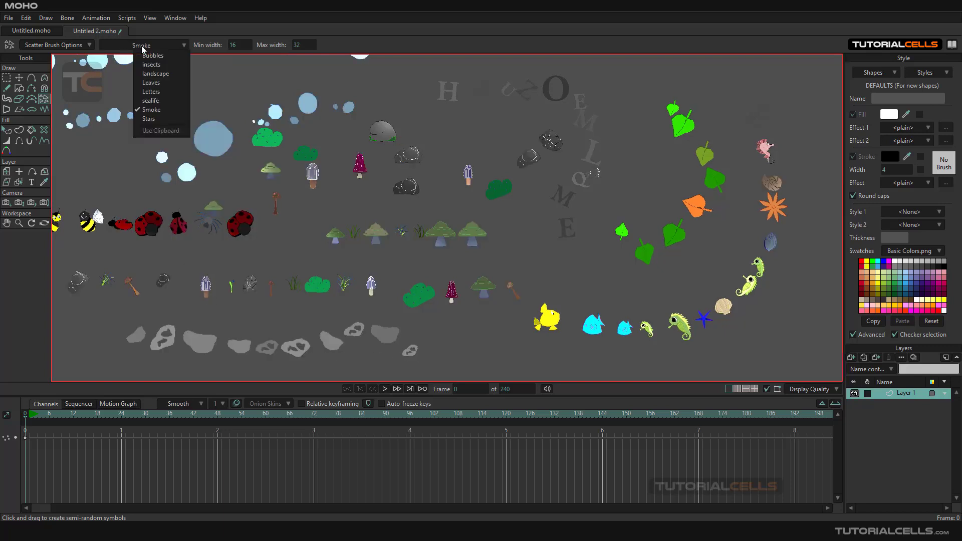
click(149, 119)
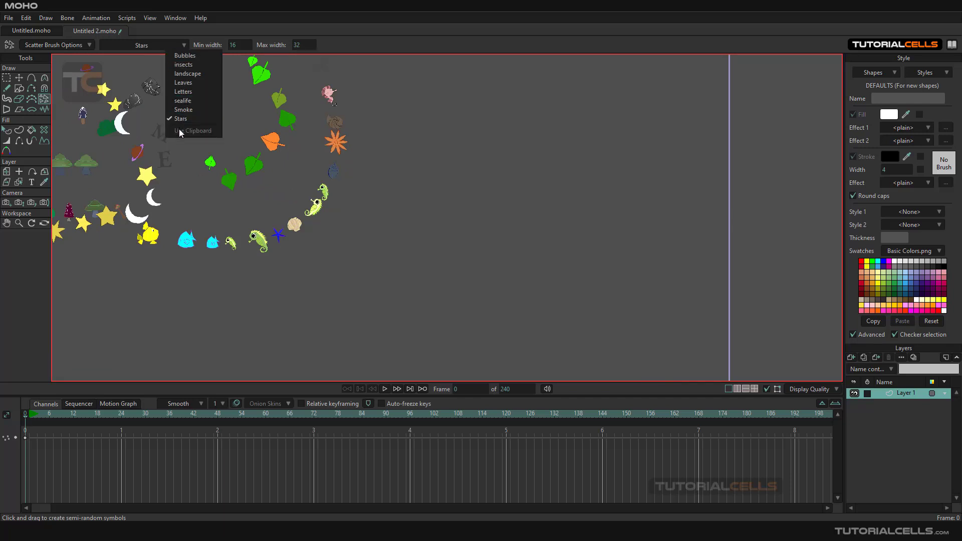
mouse_move(535, 236)
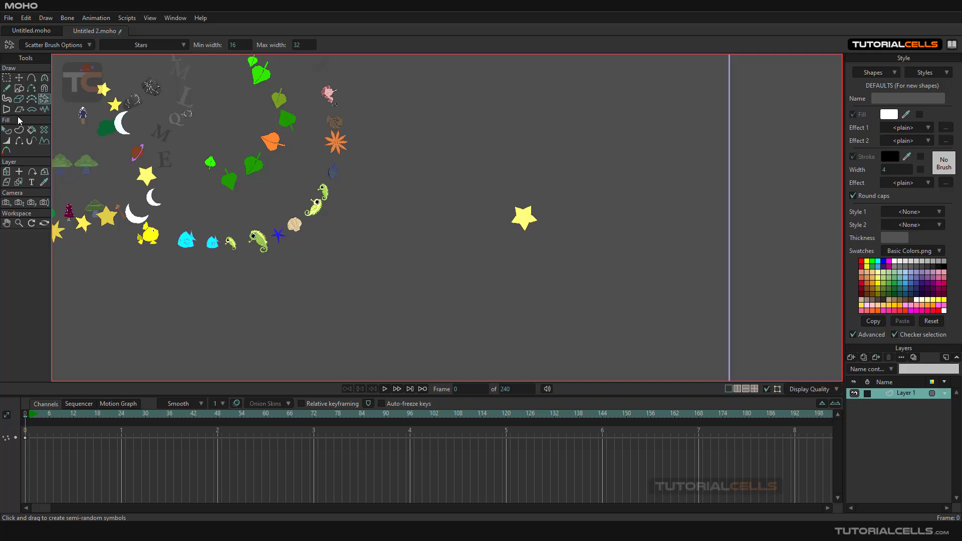
mouse_move(18, 88)
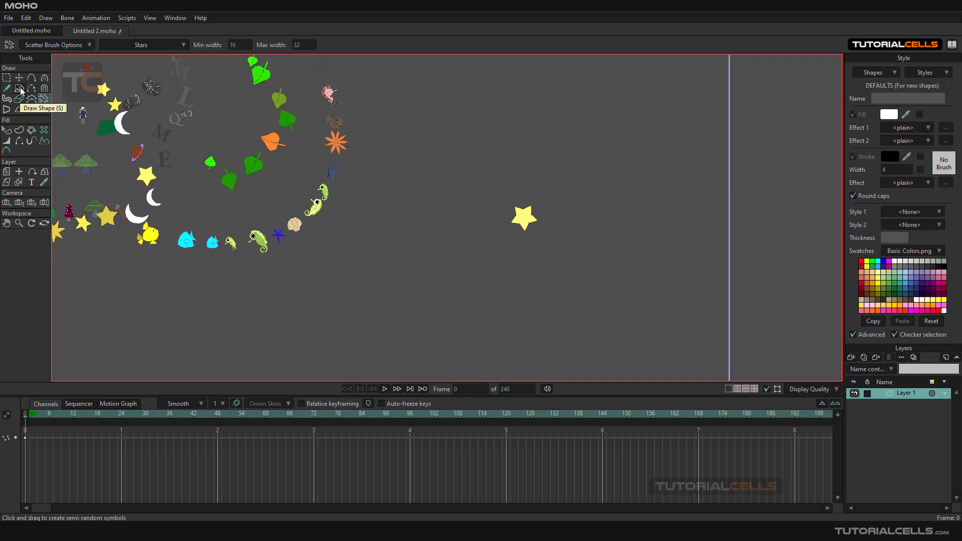
Draw a small arrow shape near the canvas centre with the Draw Shape tool
click(20, 88)
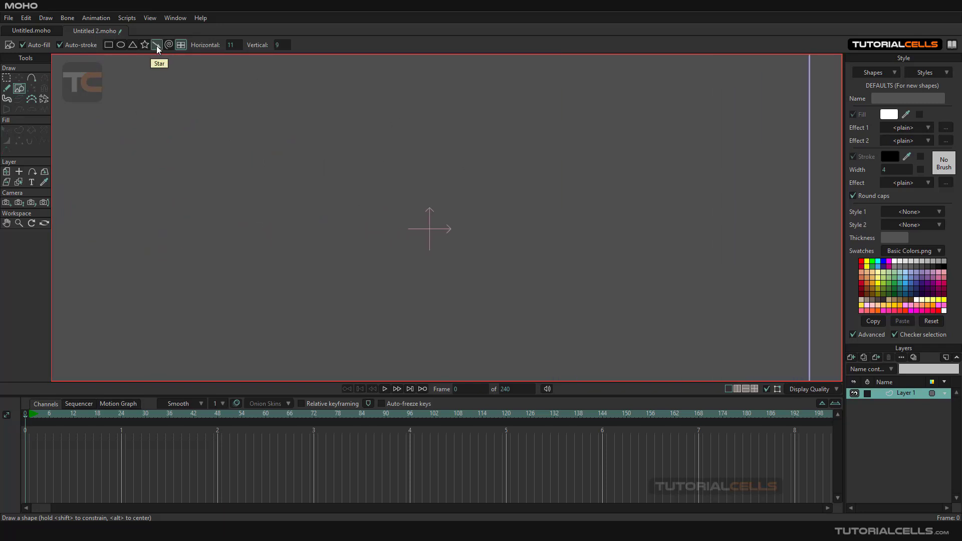
drag(277, 247, 347, 193)
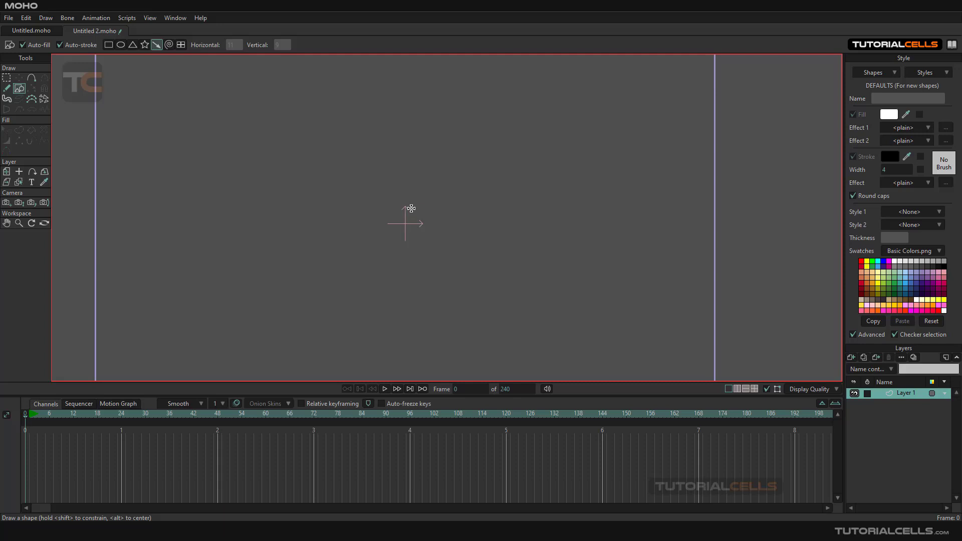
Set the Scatter Brush symbol source to Use Clipboard so it paints the copied arrow
click(44, 99)
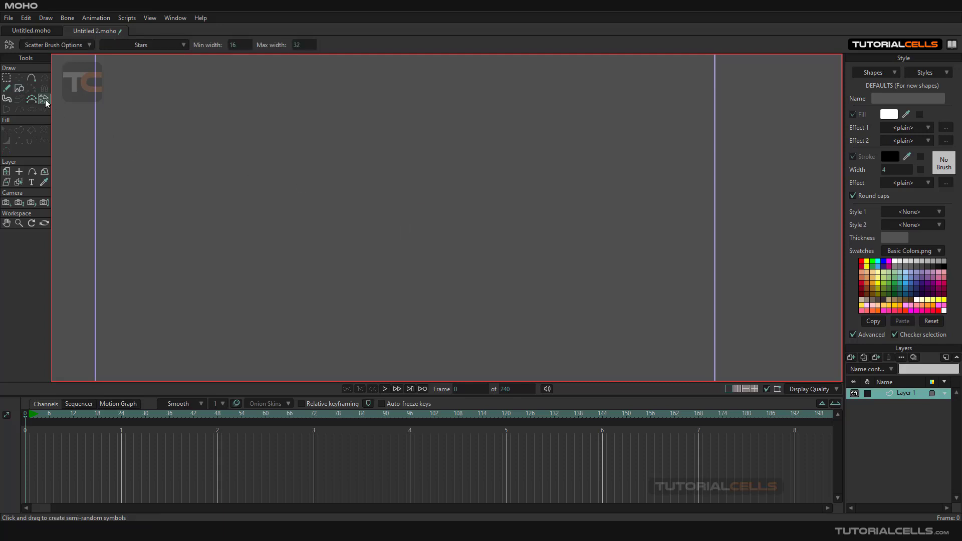
click(145, 44)
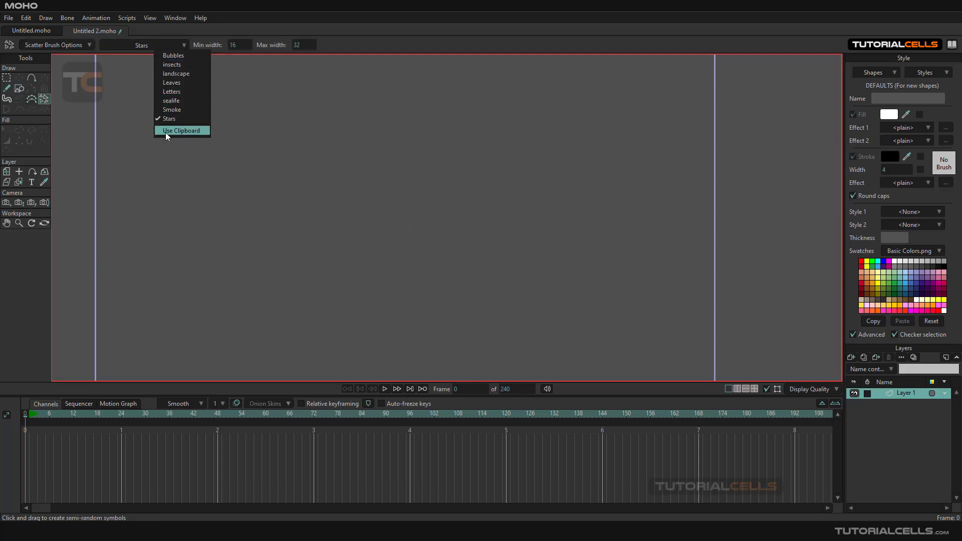
click(181, 130)
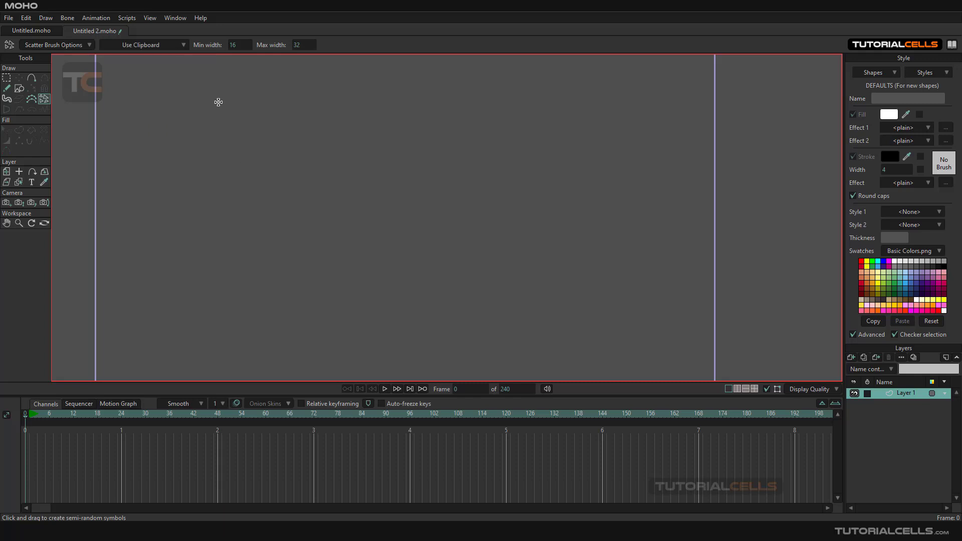
mouse_move(154, 119)
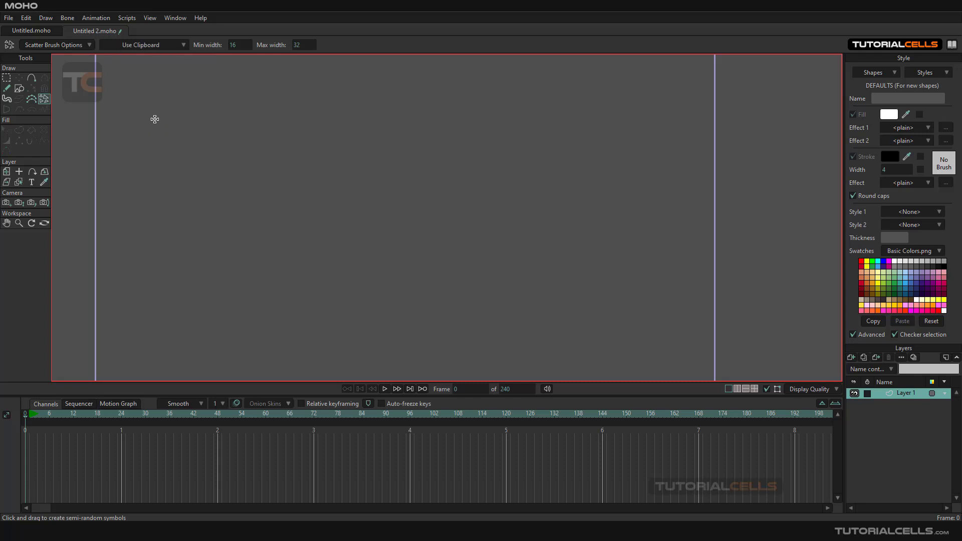
Scatter two trails of black arrows across the upper left and middle of the canvas
drag(154, 118, 246, 161)
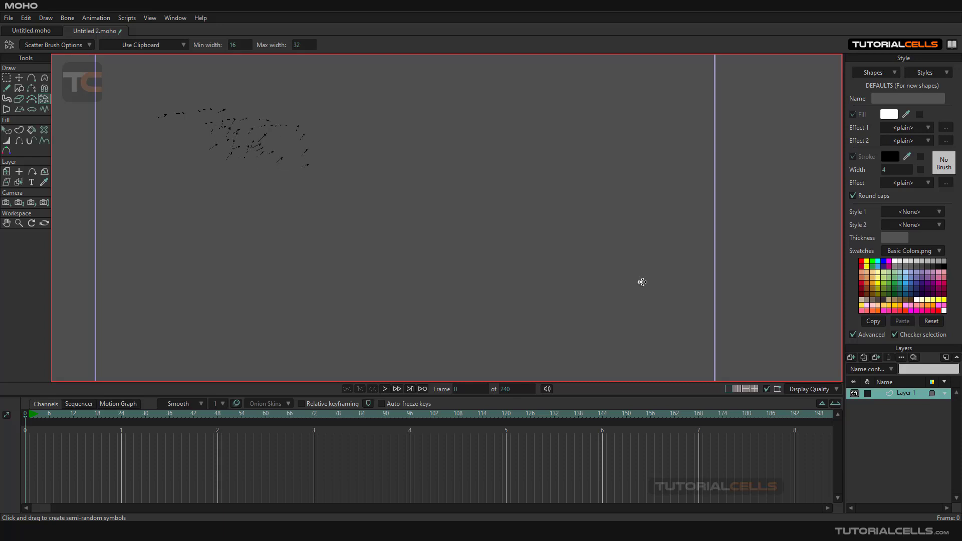
mouse_move(524, 274)
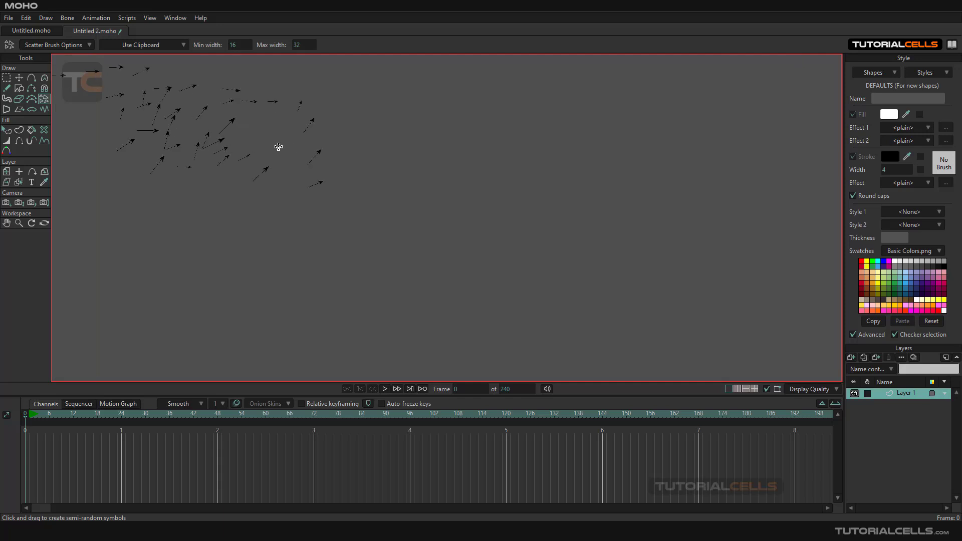
drag(278, 146, 449, 250)
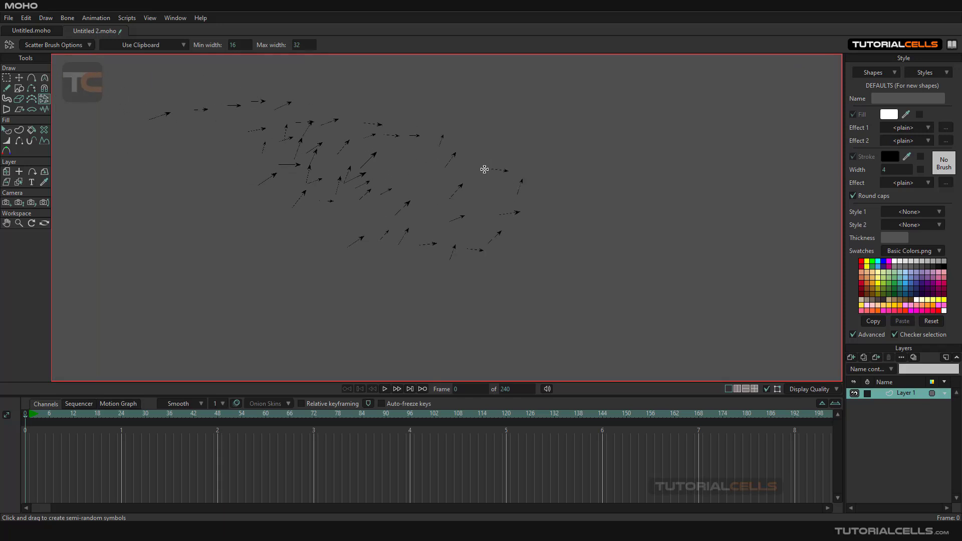
click(142, 44)
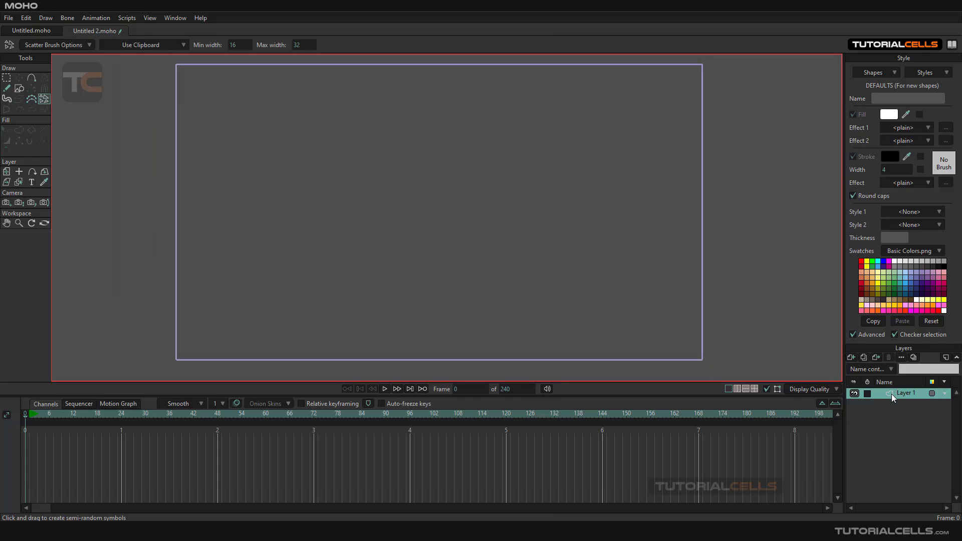
mouse_move(7, 171)
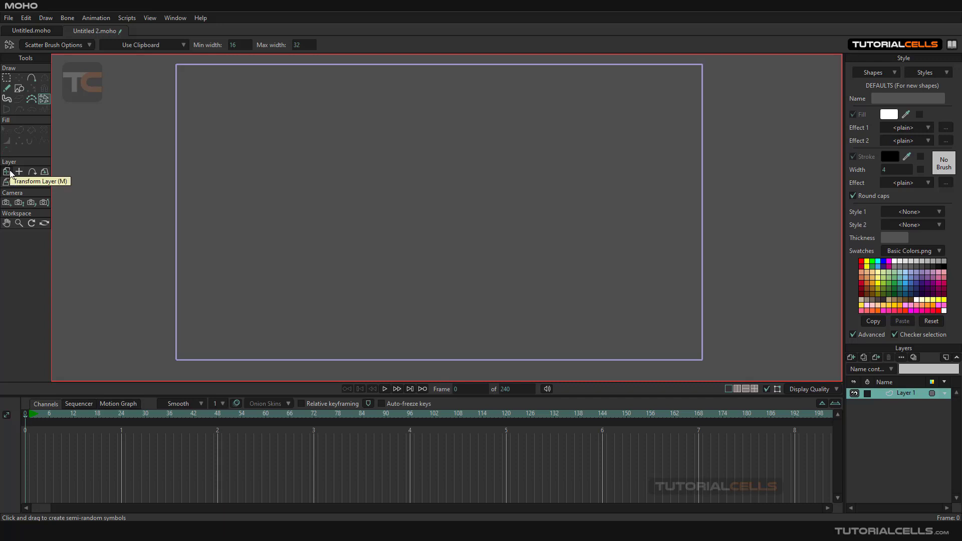
click(7, 171)
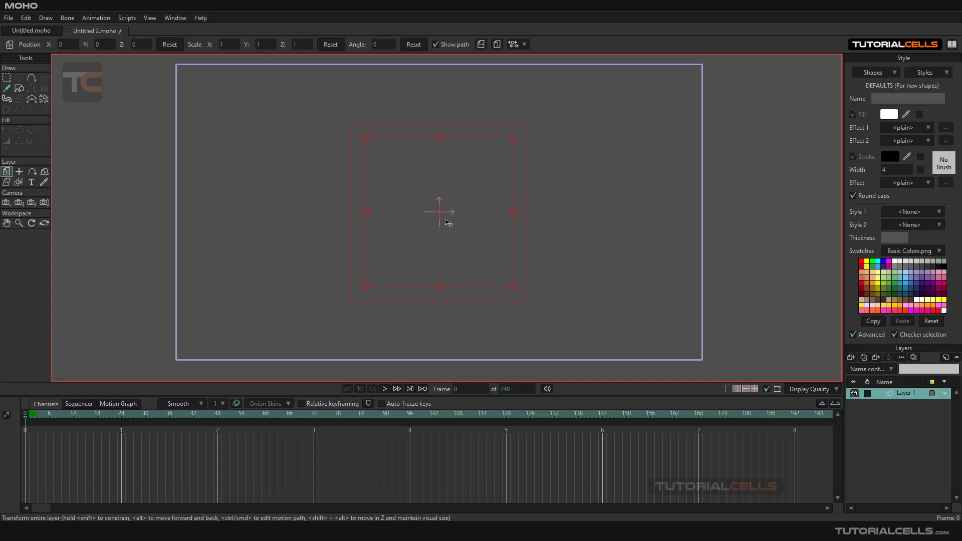
mouse_move(439, 226)
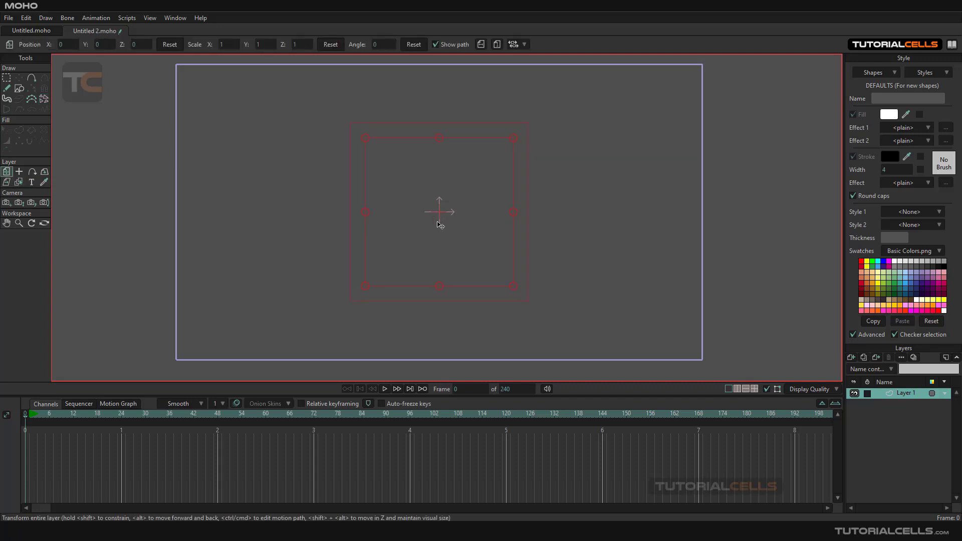
mouse_move(19, 171)
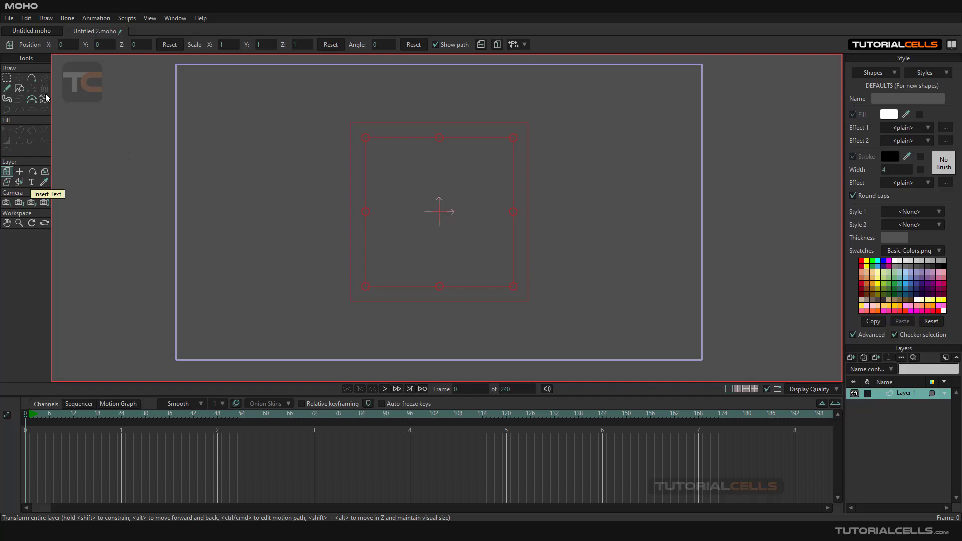
click(43, 98)
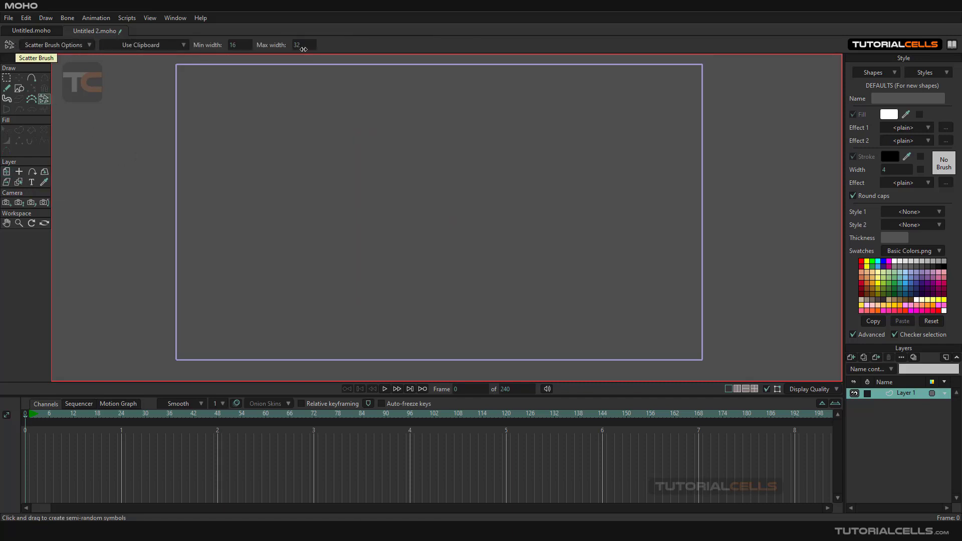
mouse_move(288, 256)
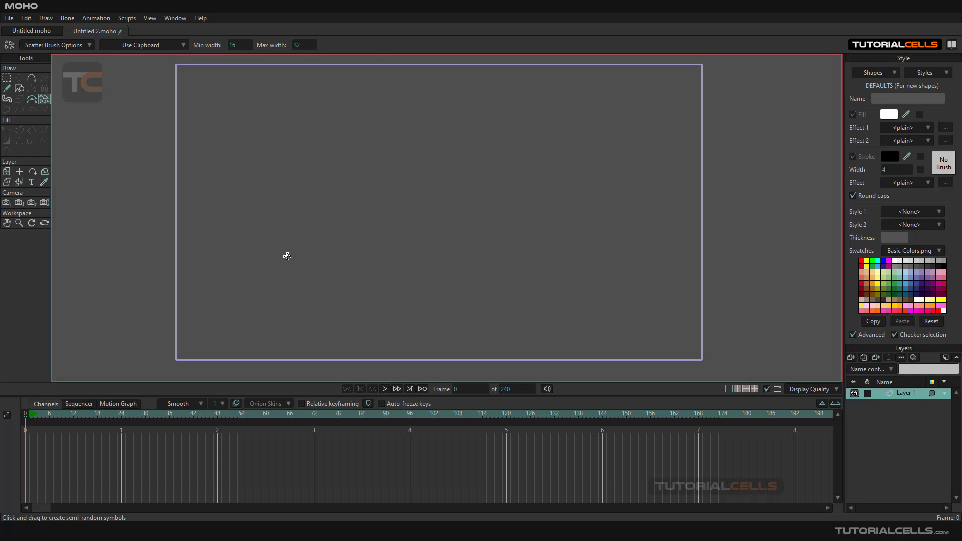